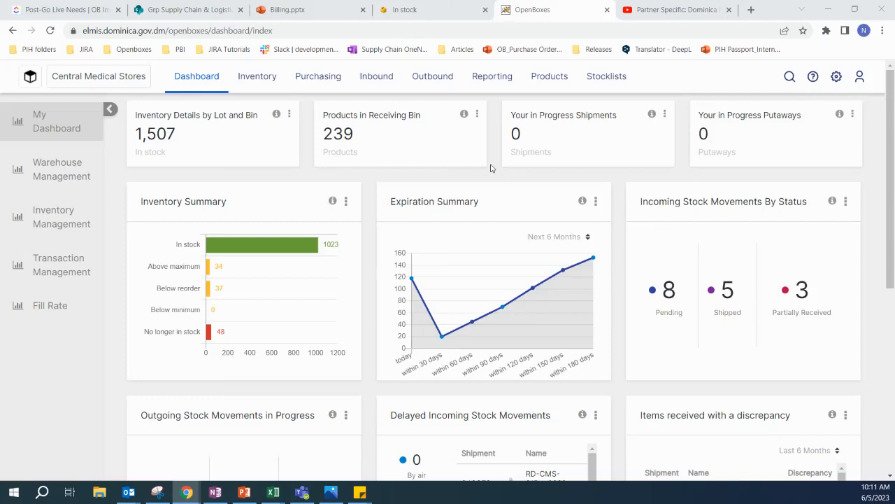
{"action": "mouse_move", "coordinate": [493, 164]}
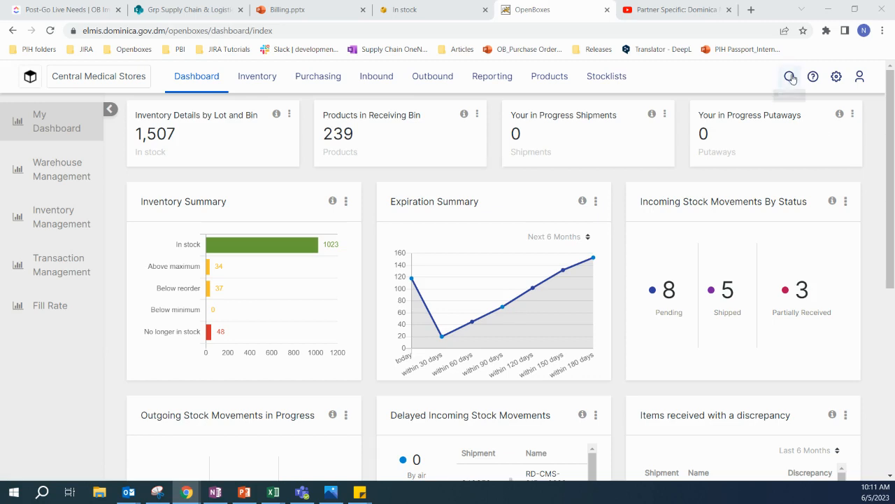
- Search 'AC' to bring up the AC52 Oxygen Tank stock card showing 19 on hand
{"action": "left_click", "coordinate": [789, 76]}
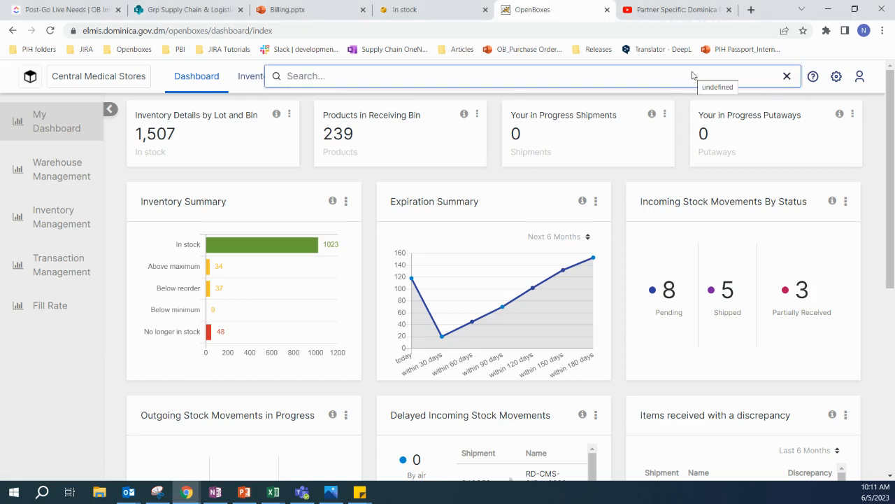
{"action": "type", "text": "AC"}
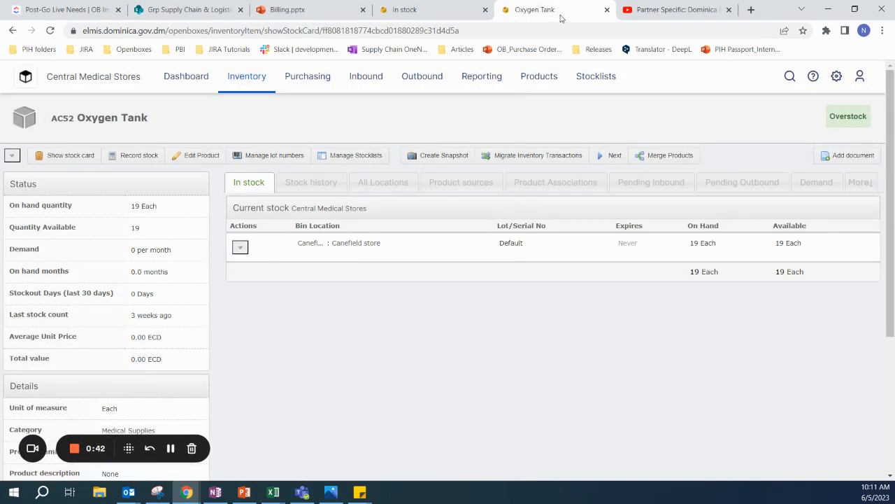
{"action": "mouse_move", "coordinate": [497, 300]}
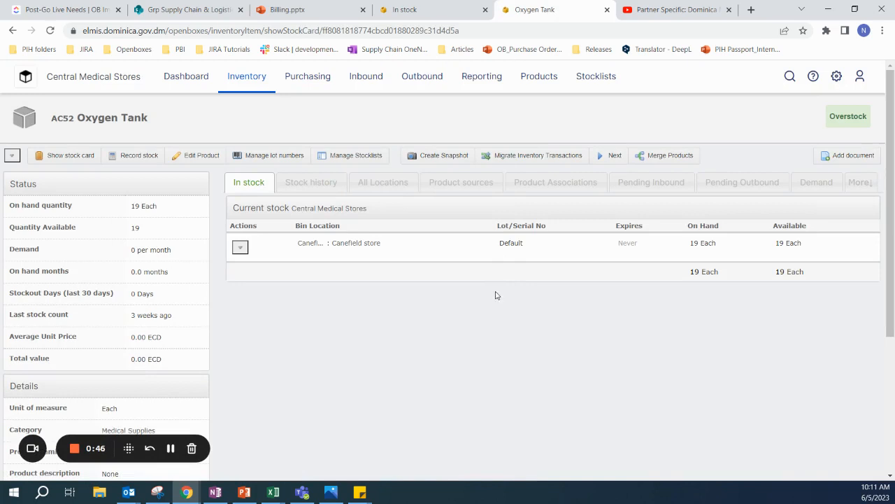
{"action": "mouse_move", "coordinate": [481, 295]}
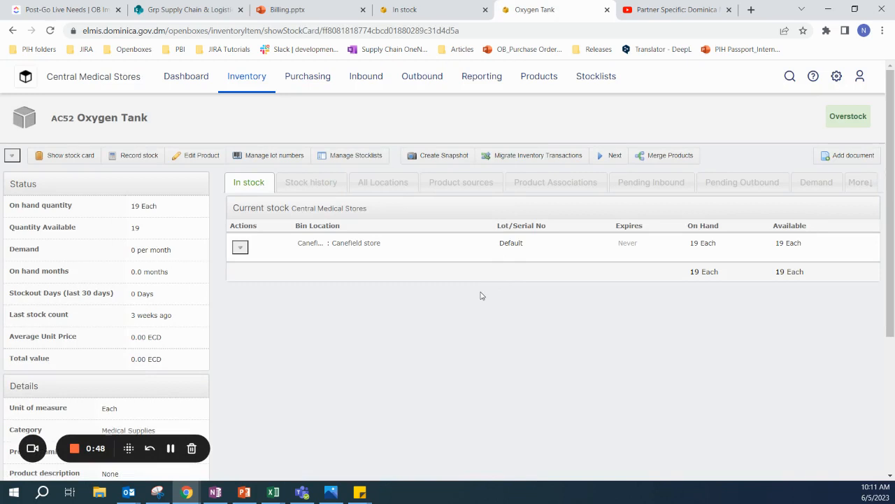
{"action": "mouse_move", "coordinate": [109, 236]}
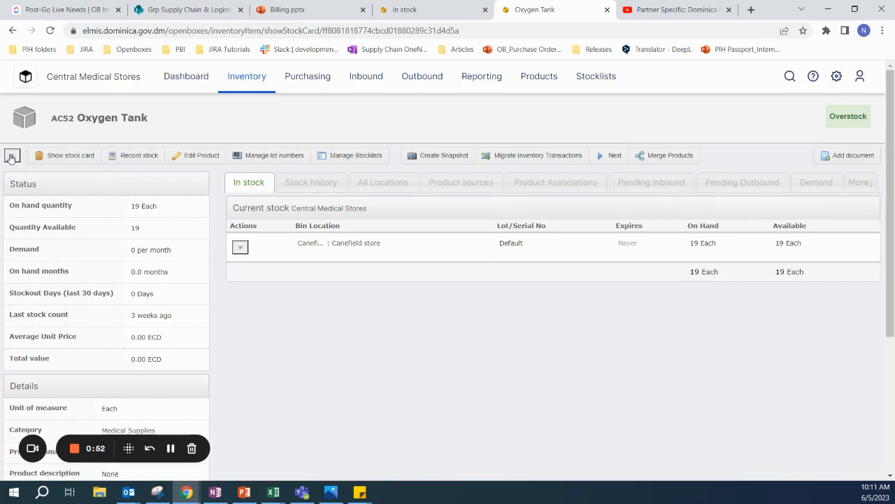
- Choose Transfer out from the stock card actions for the Oxygen Tank
{"action": "left_click", "coordinate": [11, 154]}
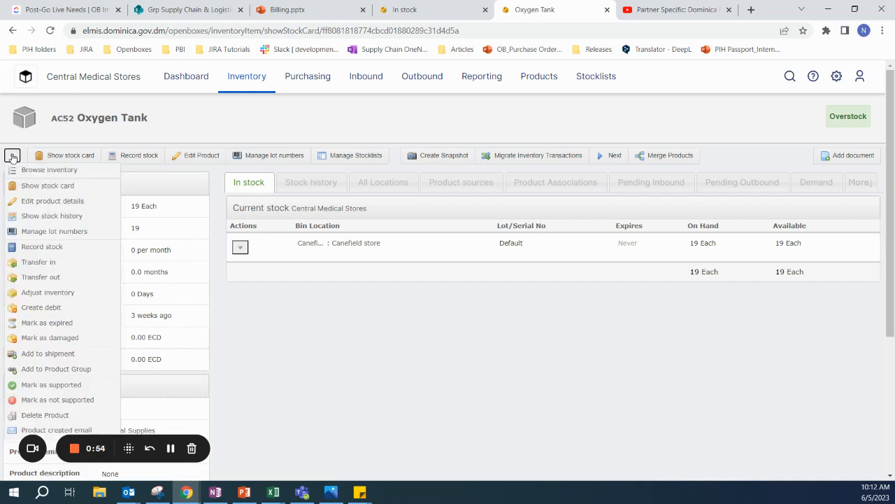
{"action": "mouse_move", "coordinate": [39, 261]}
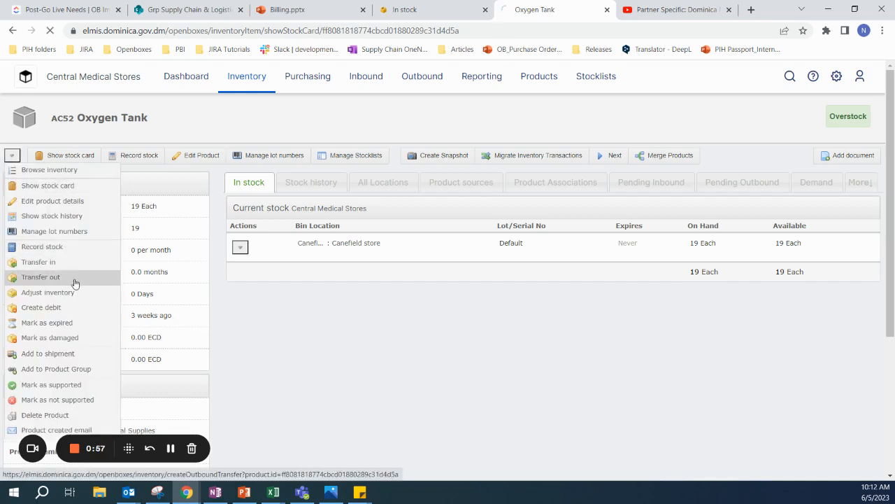
{"action": "left_click", "coordinate": [39, 277]}
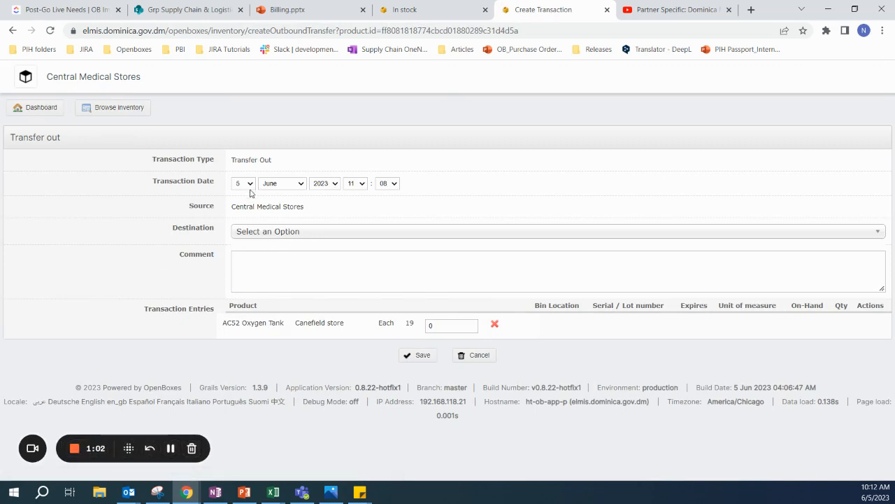
- Change the transaction date day to 4, keeping June 2023
{"action": "left_click", "coordinate": [244, 182]}
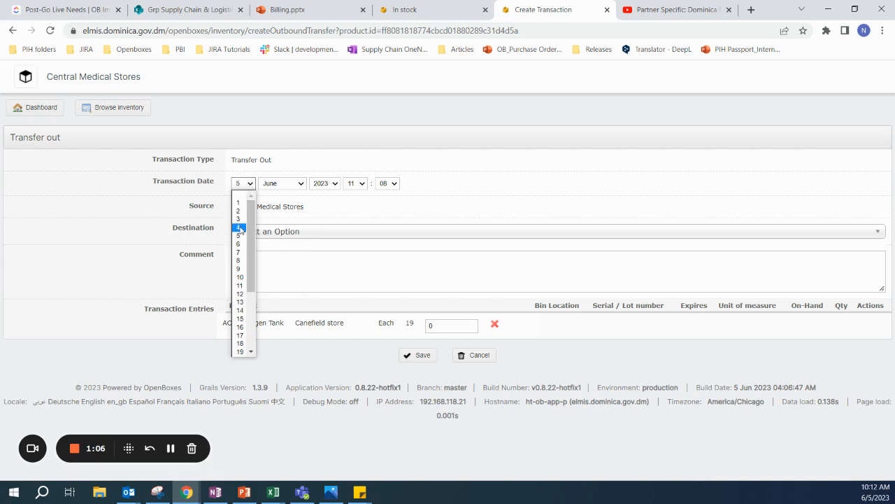
{"action": "left_click", "coordinate": [239, 226]}
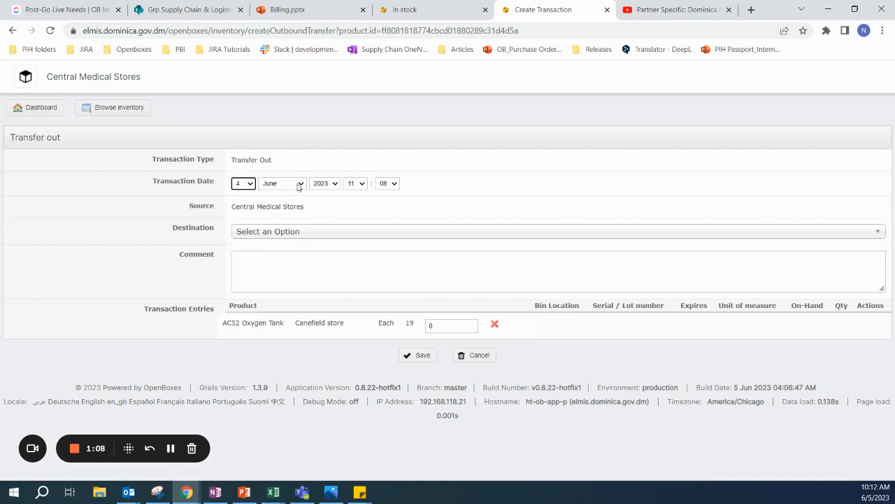
{"action": "left_click", "coordinate": [282, 182]}
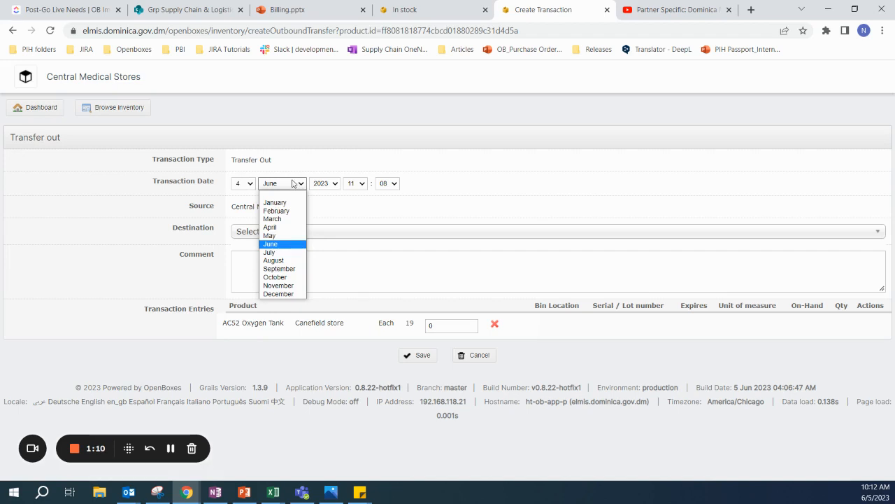
{"action": "left_click", "coordinate": [270, 244]}
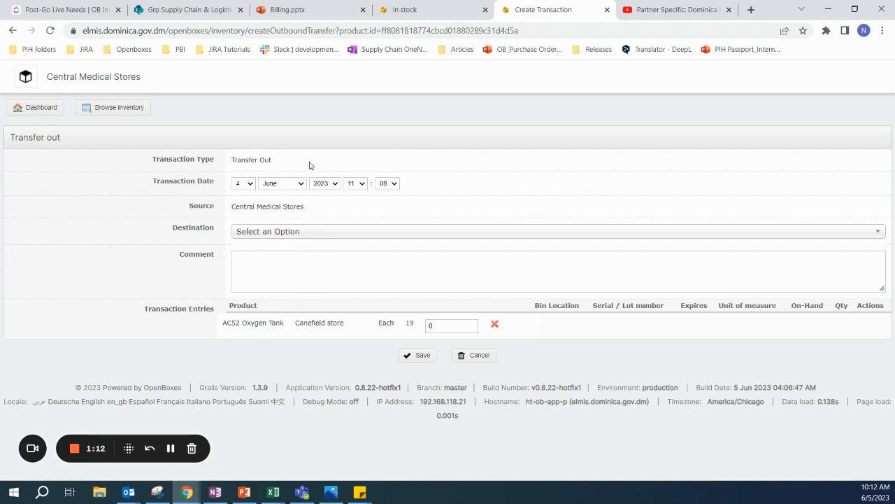
{"action": "mouse_move", "coordinate": [524, 344]}
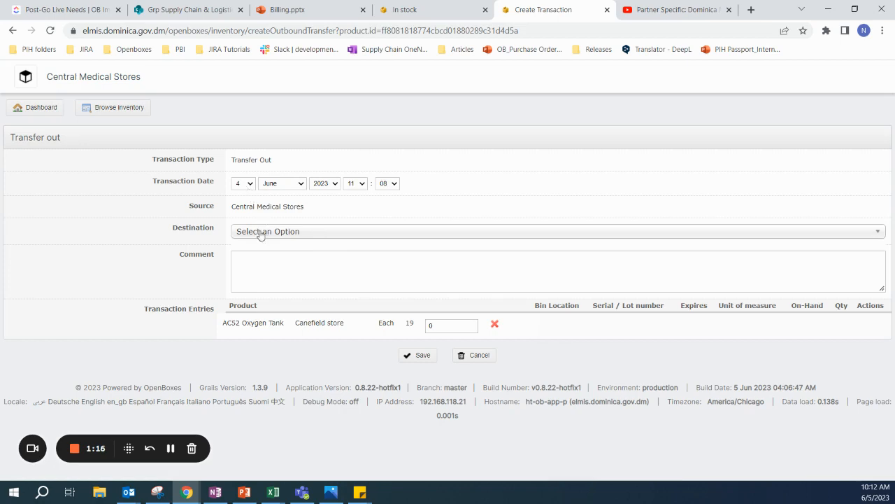
- Set the transfer destination to Donation to patients
{"action": "type", "text": "dest"}
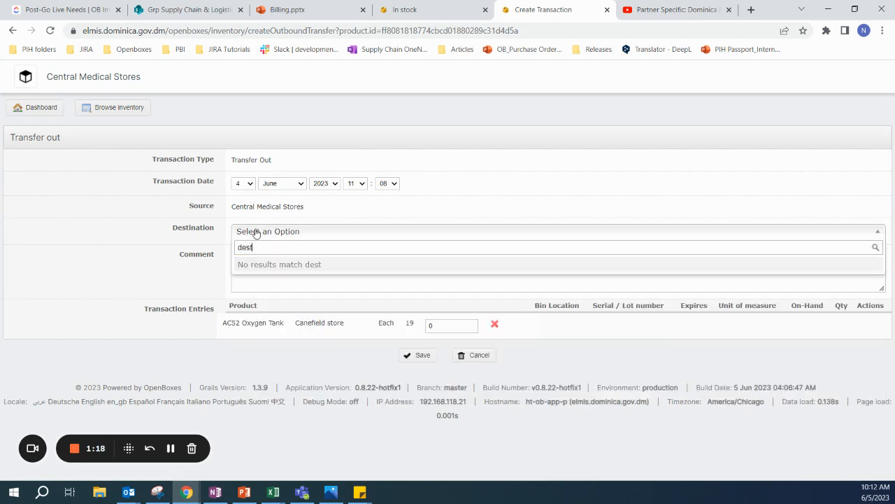
{"action": "type", "text": "dona"}
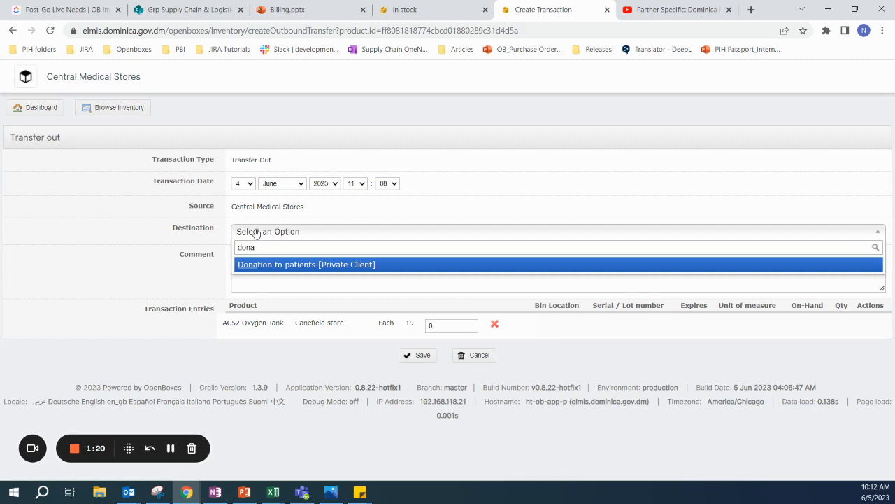
{"action": "left_click", "coordinate": [306, 263]}
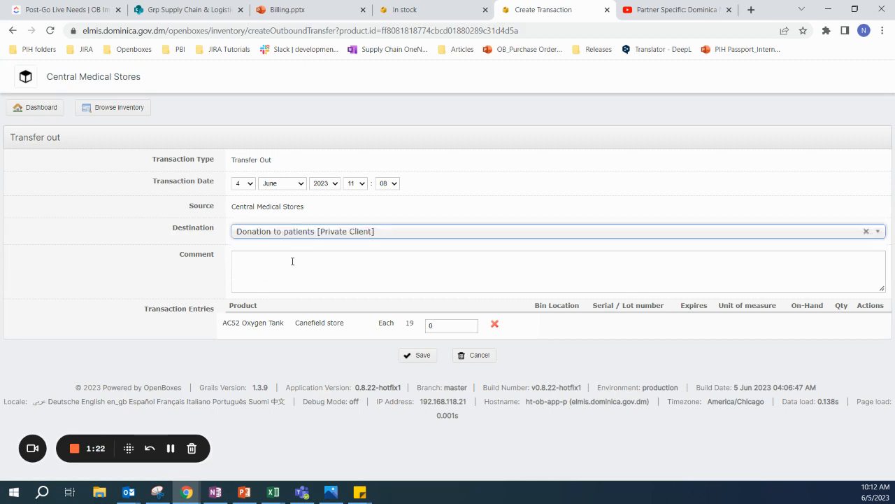
- Add the comment 'Patient John Smith', quantity 1, and save the transfer-out leaving 18 on hand
{"action": "left_click", "coordinate": [436, 280]}
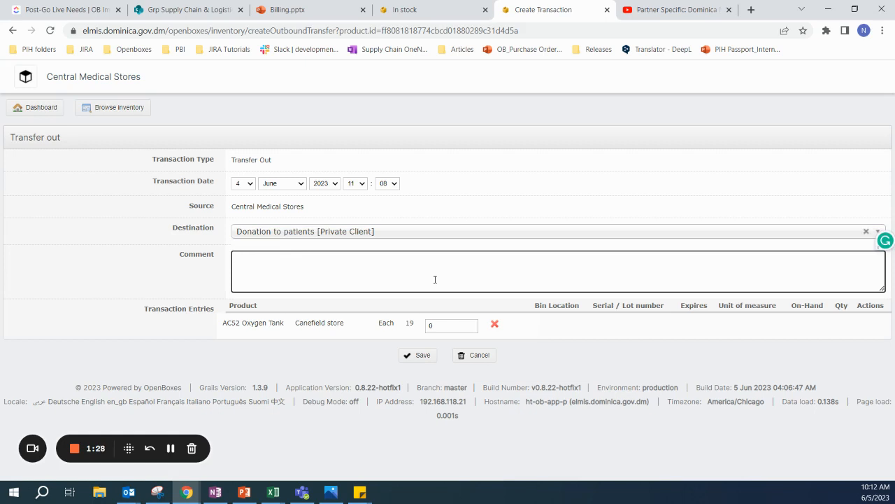
{"action": "type", "text": "Patient J"}
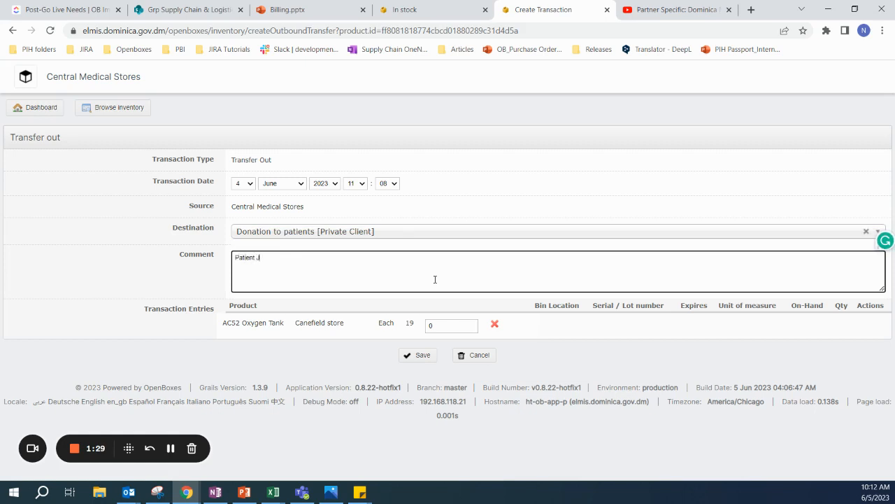
{"action": "type", "text": "ohn Smith"}
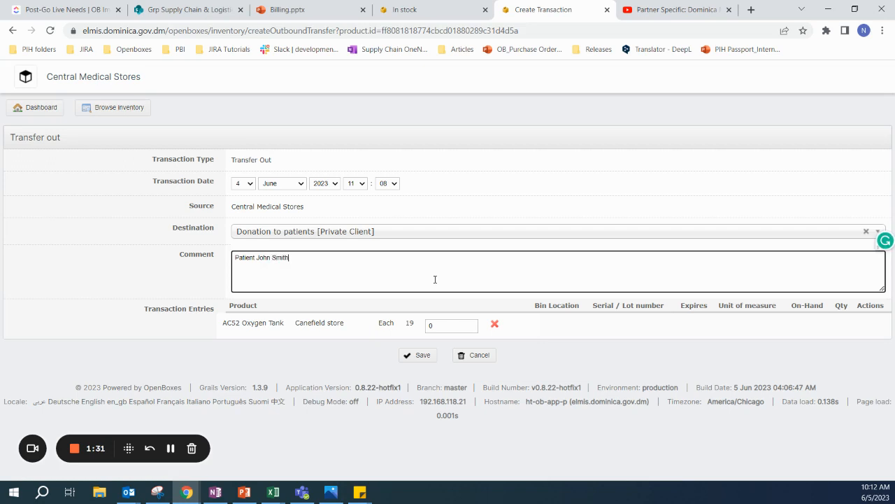
{"action": "left_click", "coordinate": [451, 325]}
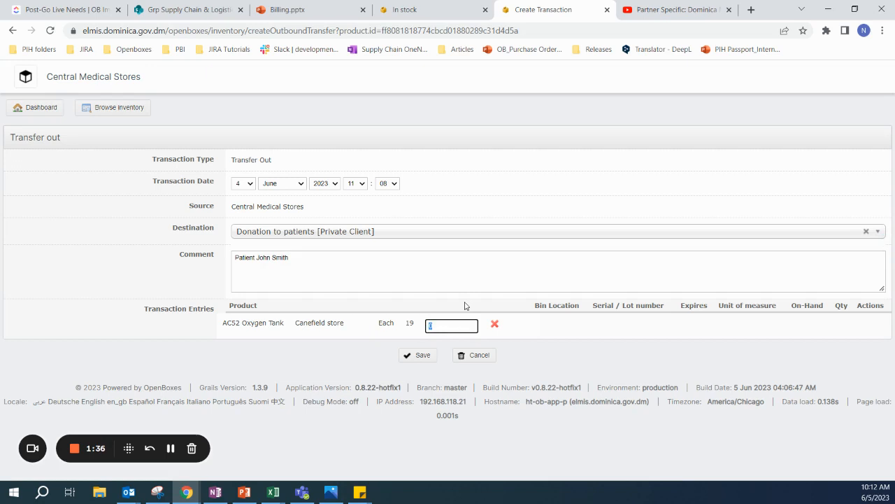
{"action": "type", "text": "1"}
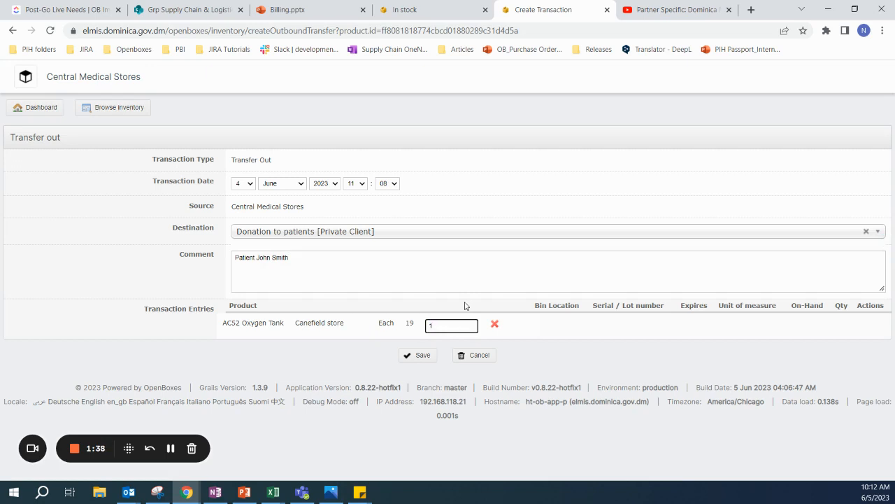
{"action": "left_click", "coordinate": [417, 355]}
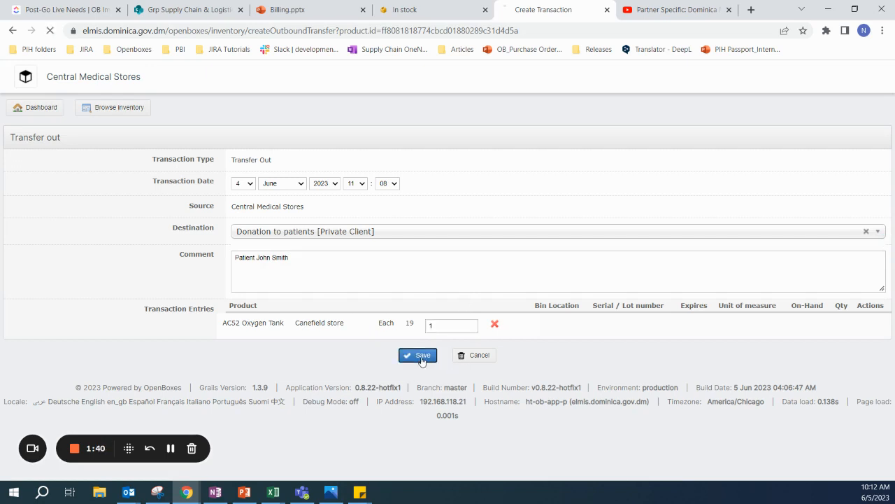
{"action": "left_click", "coordinate": [417, 355]}
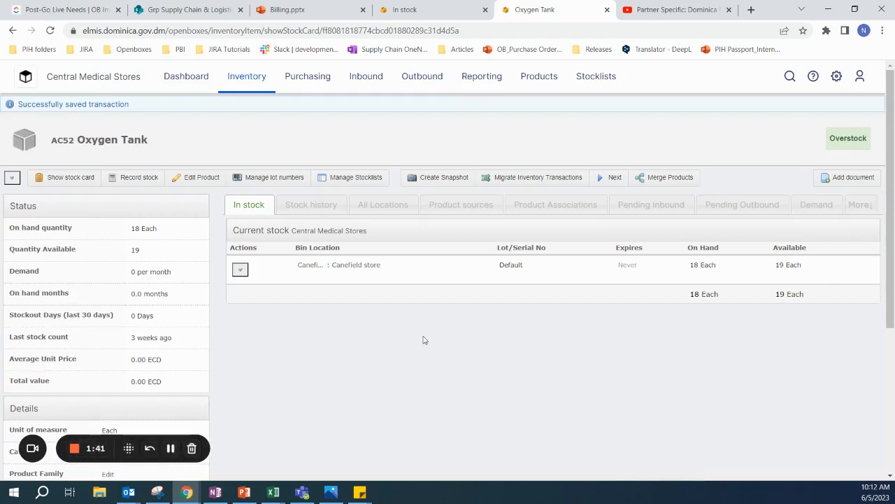
{"action": "mouse_move", "coordinate": [689, 271]}
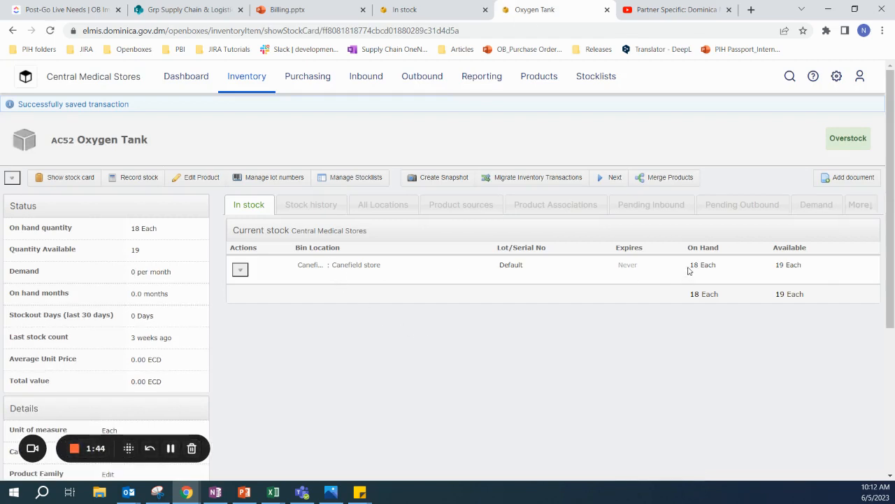
{"action": "mouse_move", "coordinate": [650, 271]}
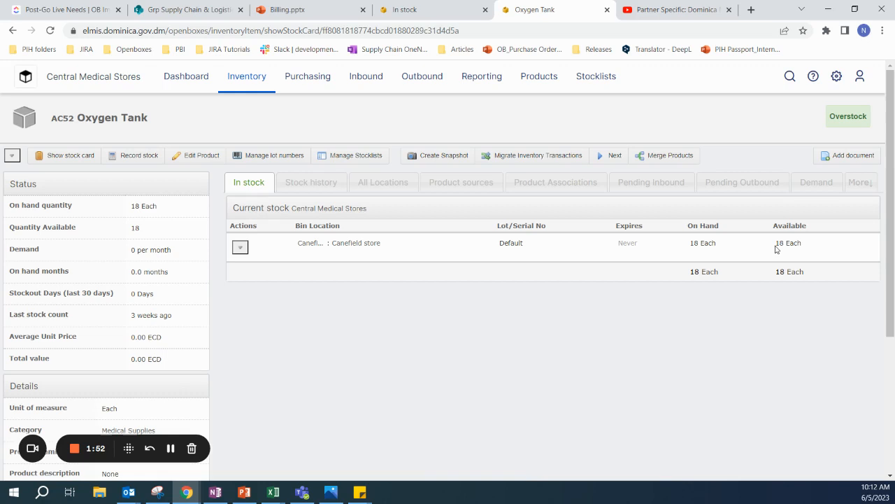
{"action": "mouse_move", "coordinate": [722, 243]}
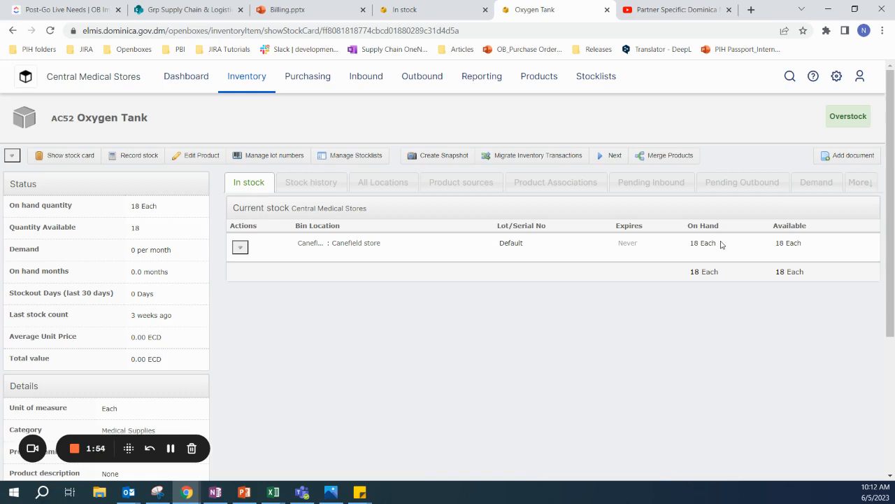
{"action": "mouse_move", "coordinate": [735, 241]}
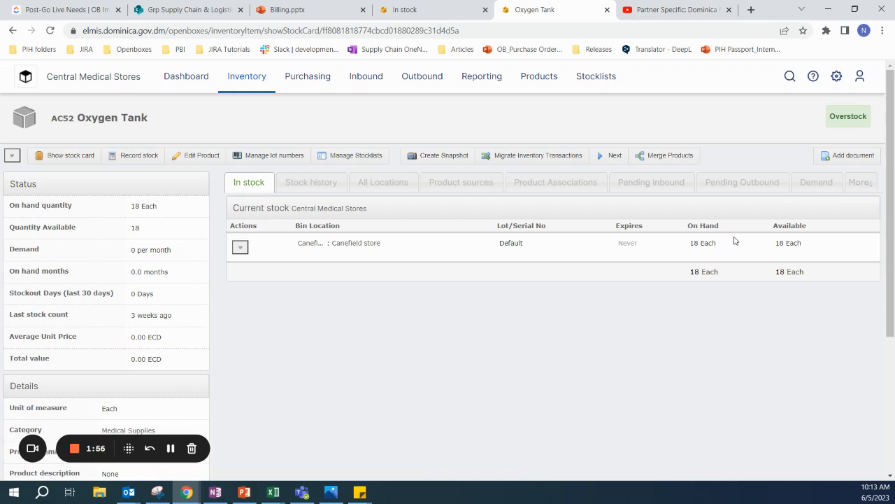